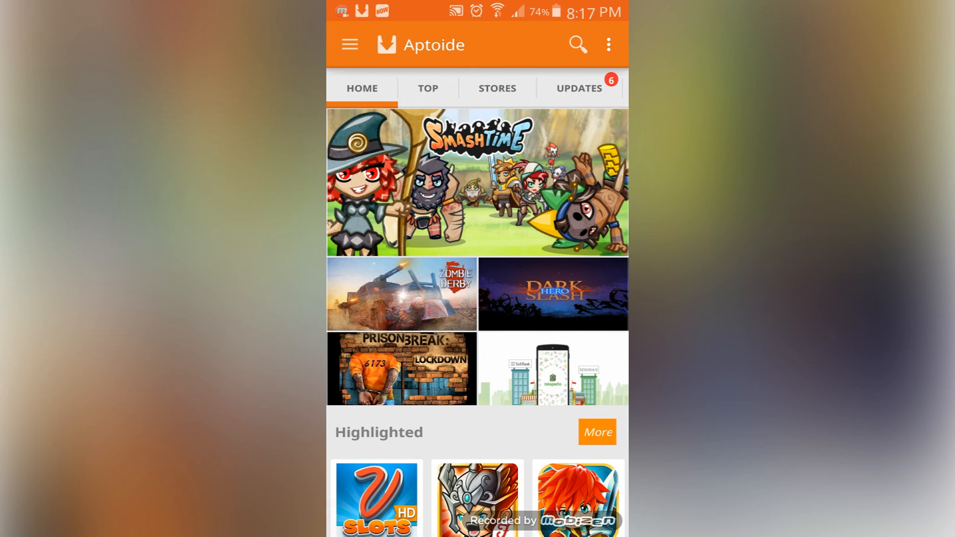
Search Aptoide for 'ios status bar' to find IOS 7 Statusbar.
{"action": "left_click", "coordinate": [576, 45]}
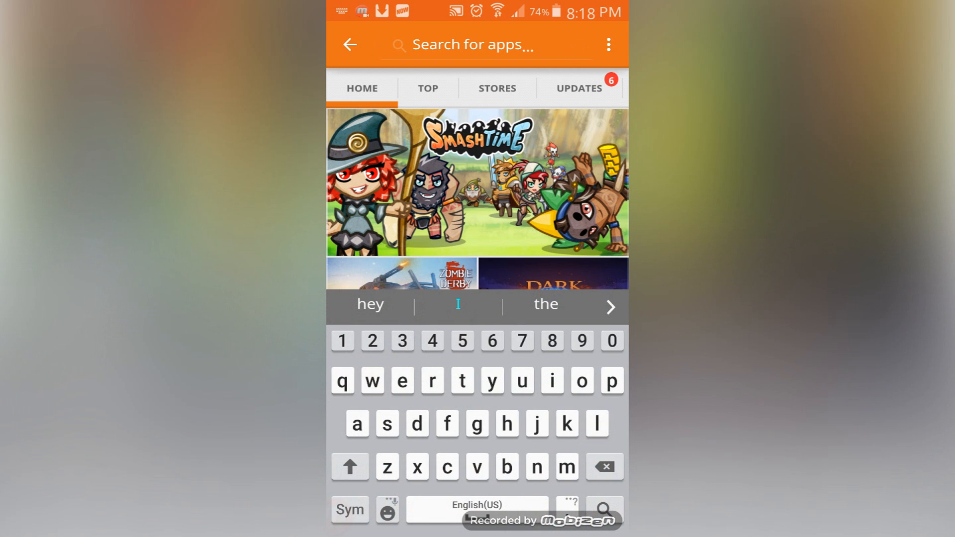
{"action": "type", "text": "ios"}
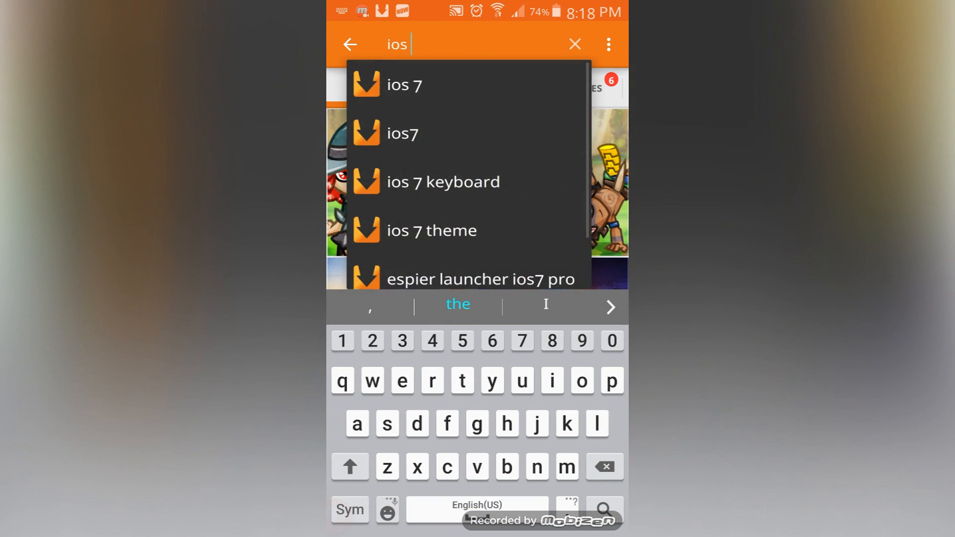
{"action": "type", "text": "statu"}
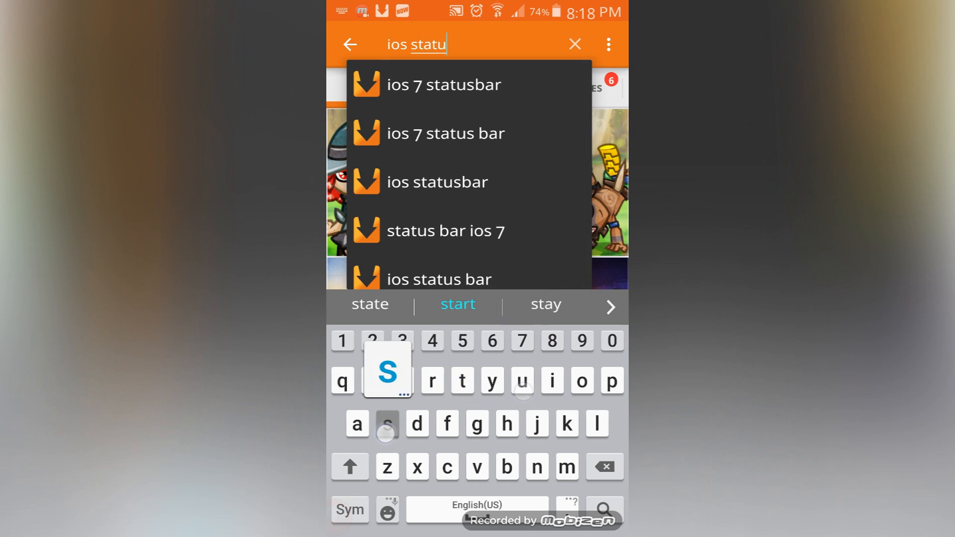
{"action": "type", "text": "s"}
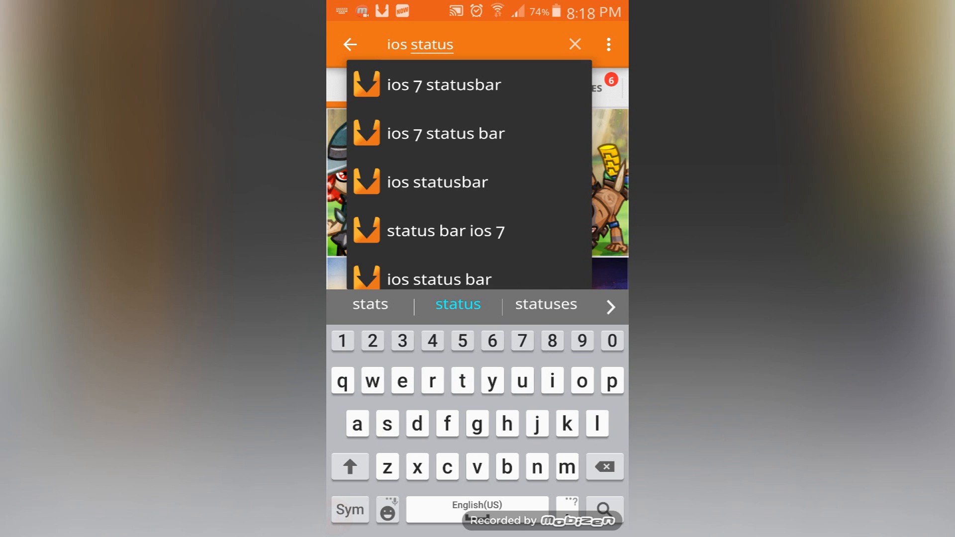
{"action": "type", "text": "ba"}
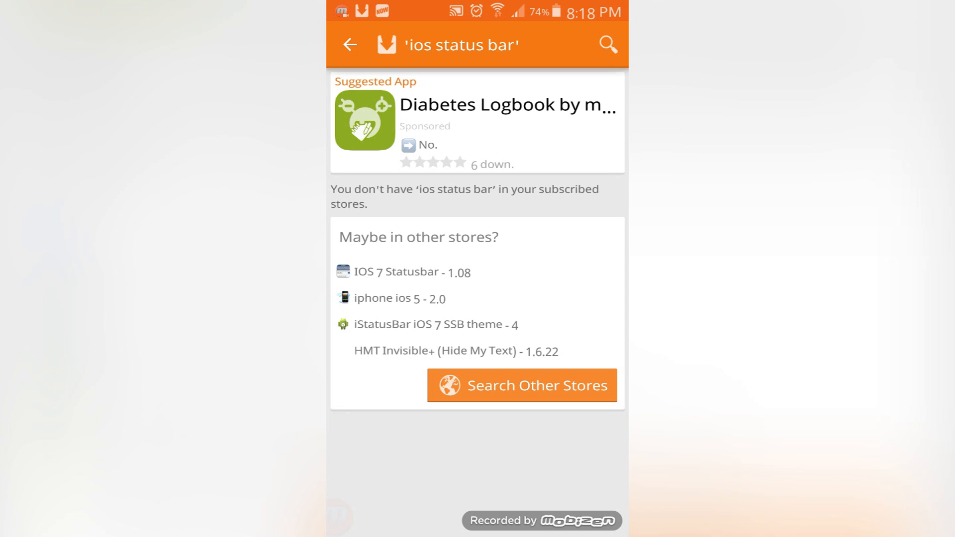
Open the IOS 7 Statusbar listing from 'Maybe in other stores?' and its store page.
{"action": "left_click", "coordinate": [521, 385]}
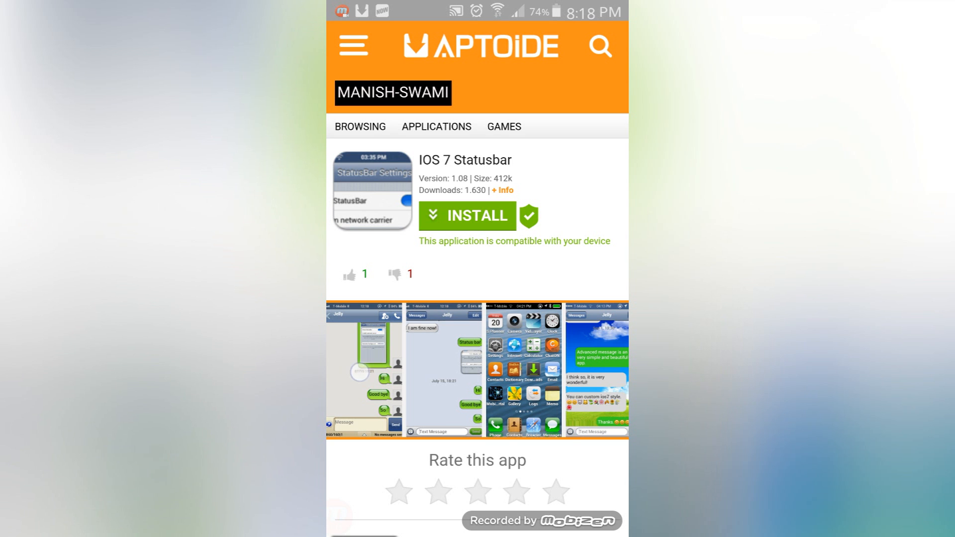
{"action": "left_click", "coordinate": [367, 369]}
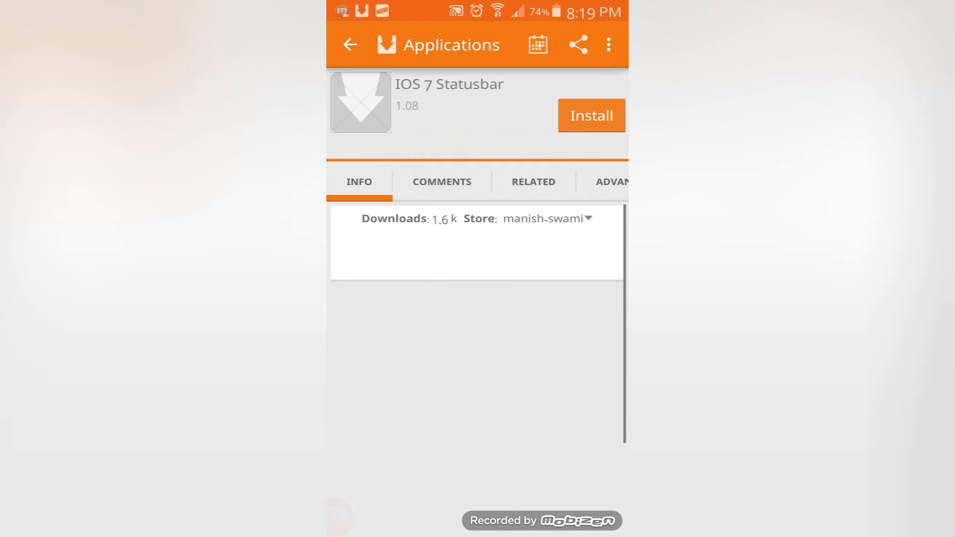
Install IOS 7 Statusbar, accepting its permissions and dismissing the Subscribe Store prompt.
{"action": "left_click", "coordinate": [589, 115]}
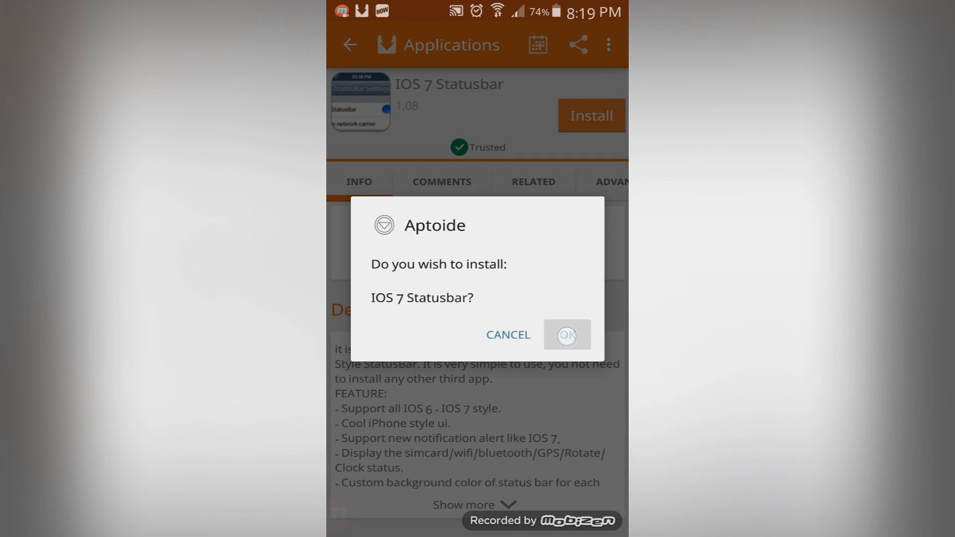
{"action": "left_click", "coordinate": [567, 334]}
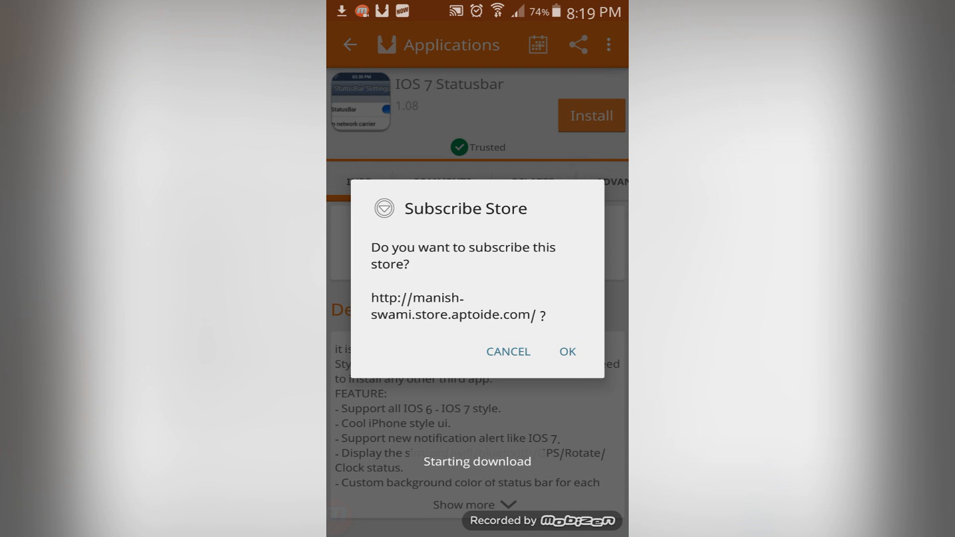
{"action": "left_click", "coordinate": [566, 352]}
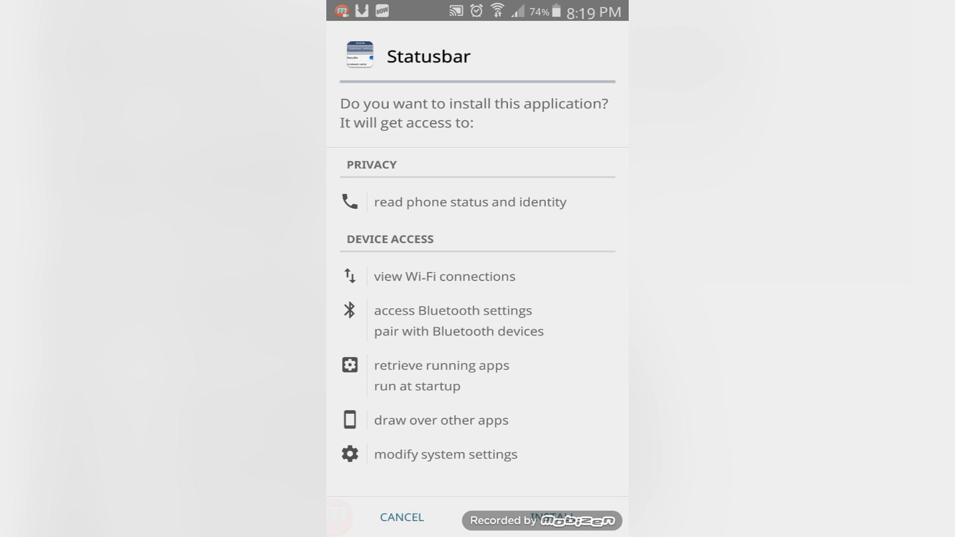
{"action": "left_click", "coordinate": [552, 518]}
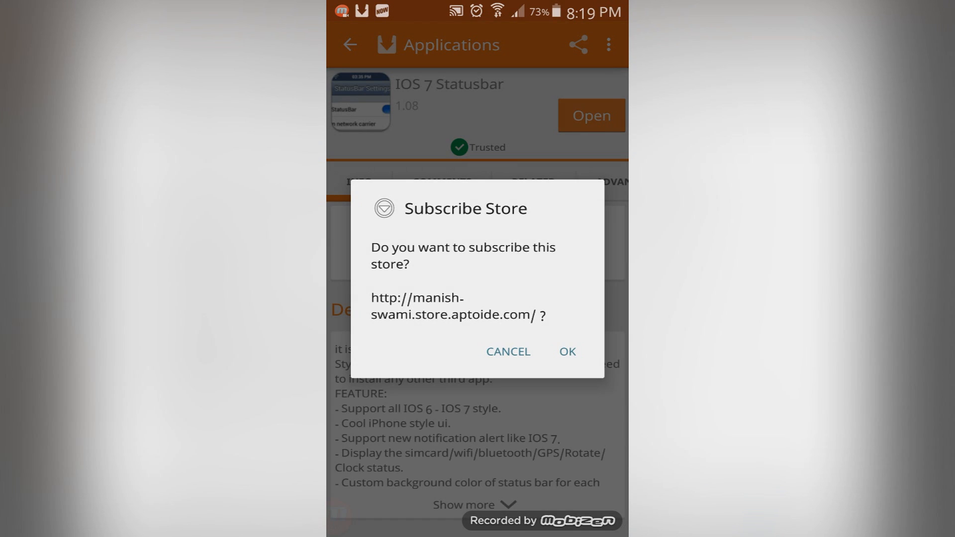
{"action": "left_click", "coordinate": [508, 352]}
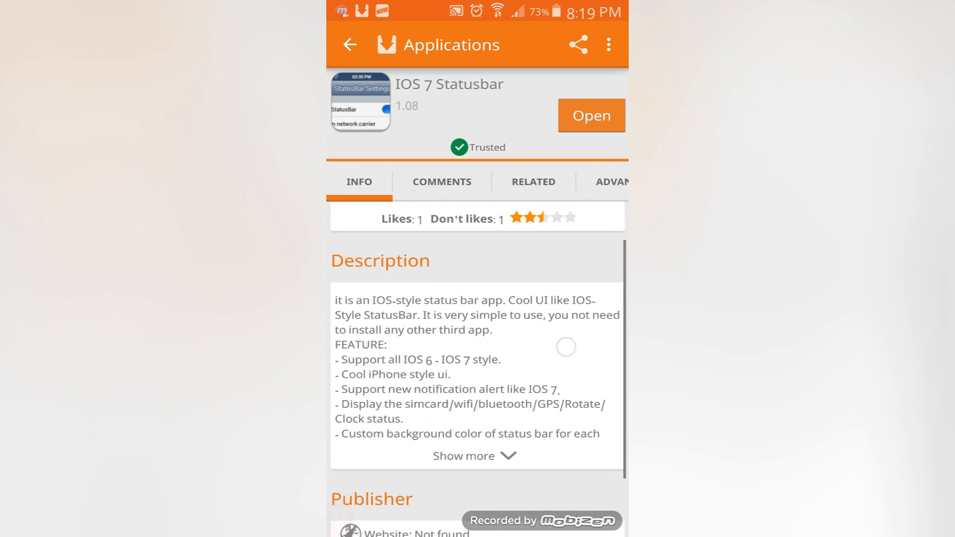
Review the app's description and comments, then leave Aptoide for the app drawer.
{"action": "scroll", "scroll_direction": "down", "scroll_amount": 3}
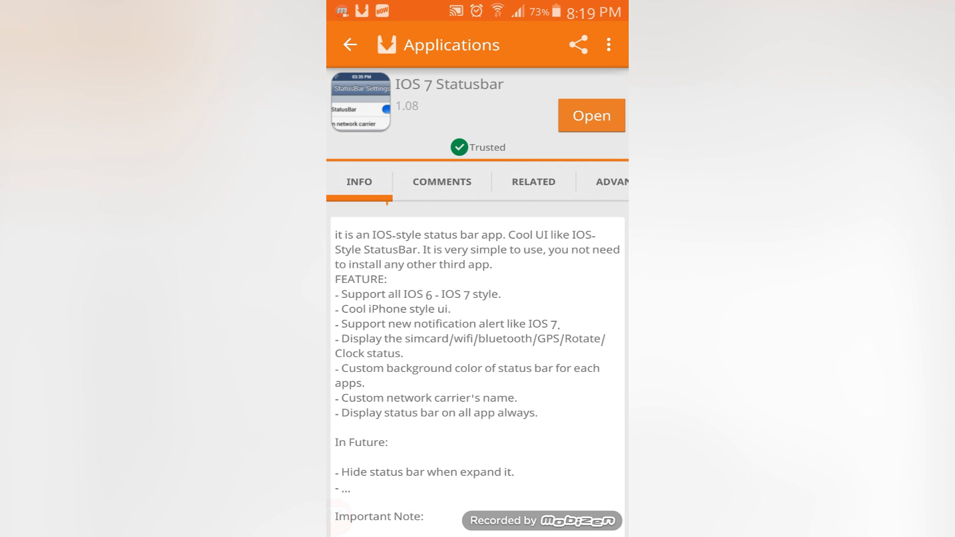
{"action": "scroll", "scroll_direction": "down", "scroll_amount": 3}
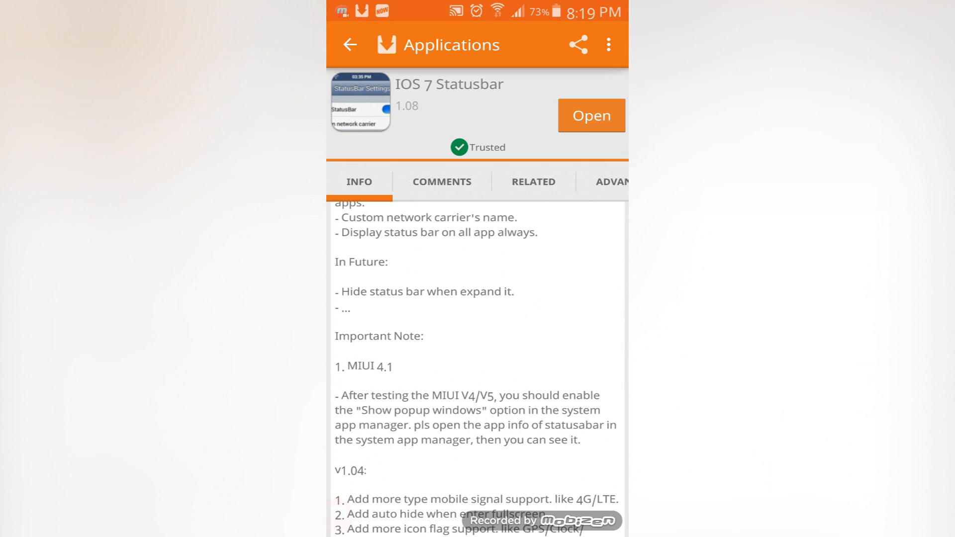
{"action": "scroll", "scroll_direction": "down", "scroll_amount": 3}
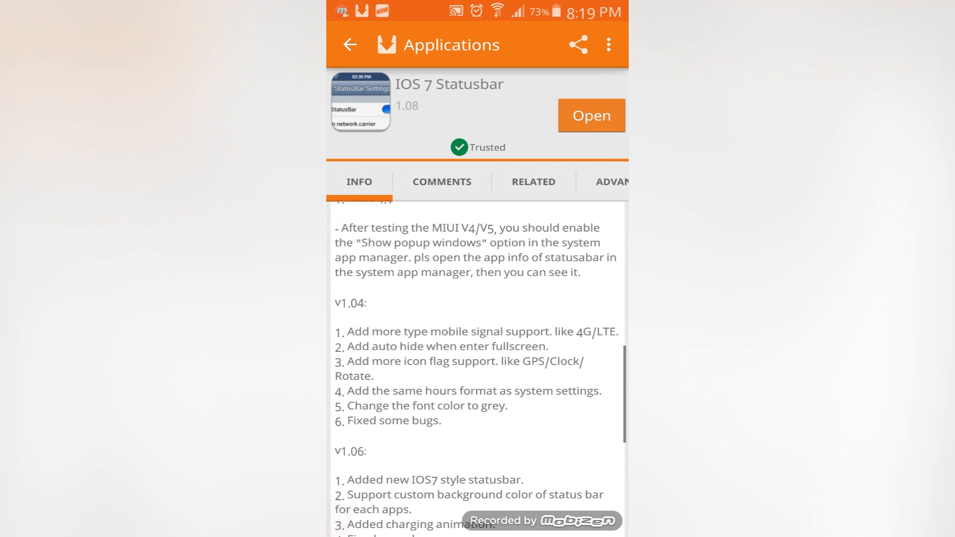
{"action": "scroll", "scroll_direction": "down", "scroll_amount": 3}
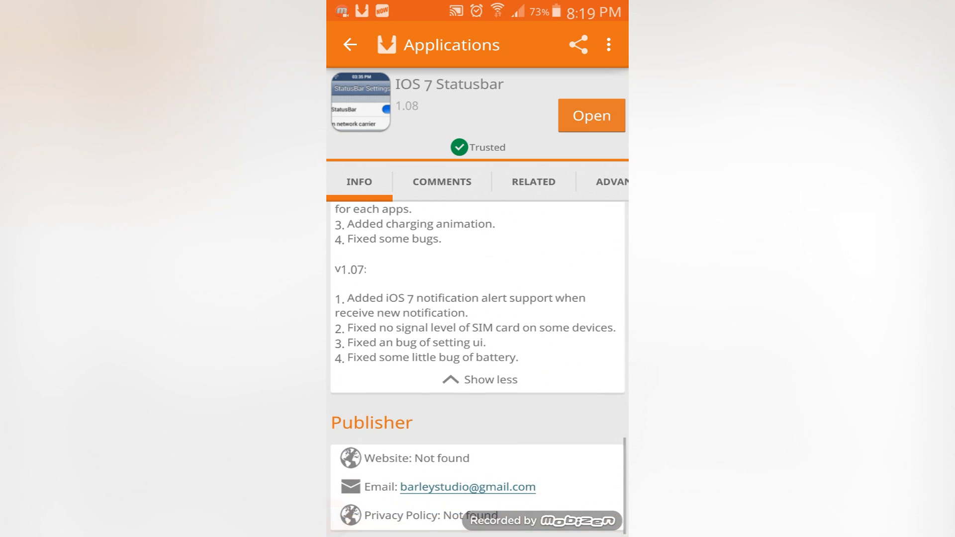
{"action": "left_click", "coordinate": [441, 181]}
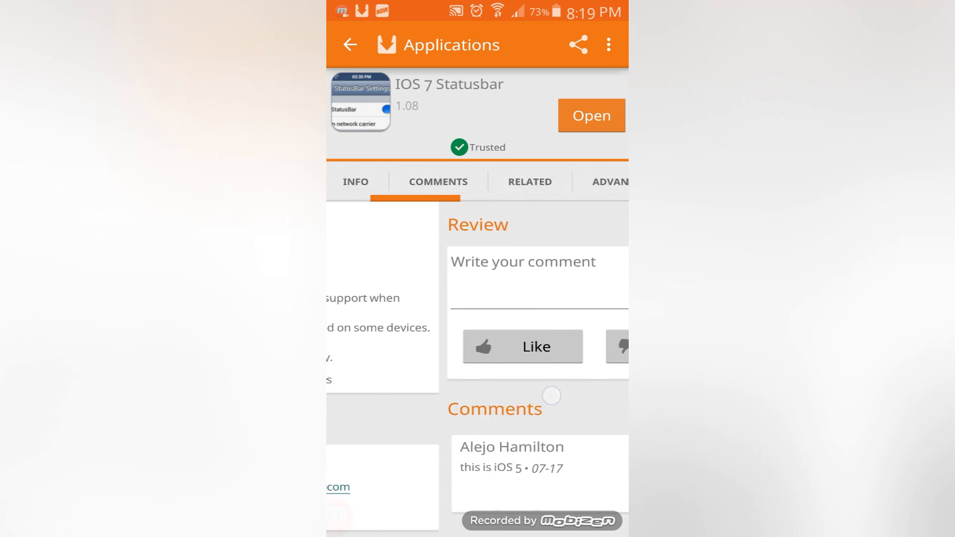
{"action": "left_click", "coordinate": [358, 182]}
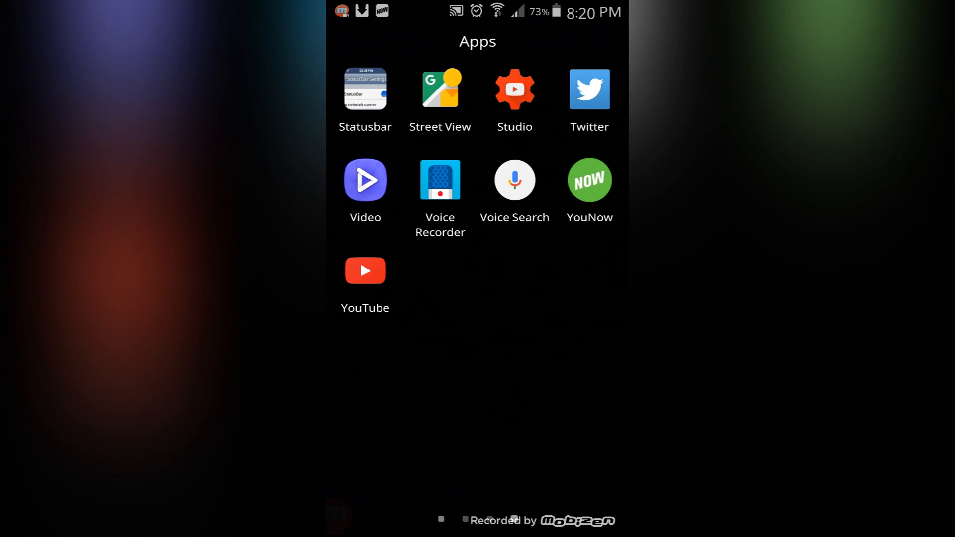
Launch Statusbar, set the carrier name to ROGERS, and turn on iOS 6 style statusbar.
{"action": "left_click", "coordinate": [365, 88]}
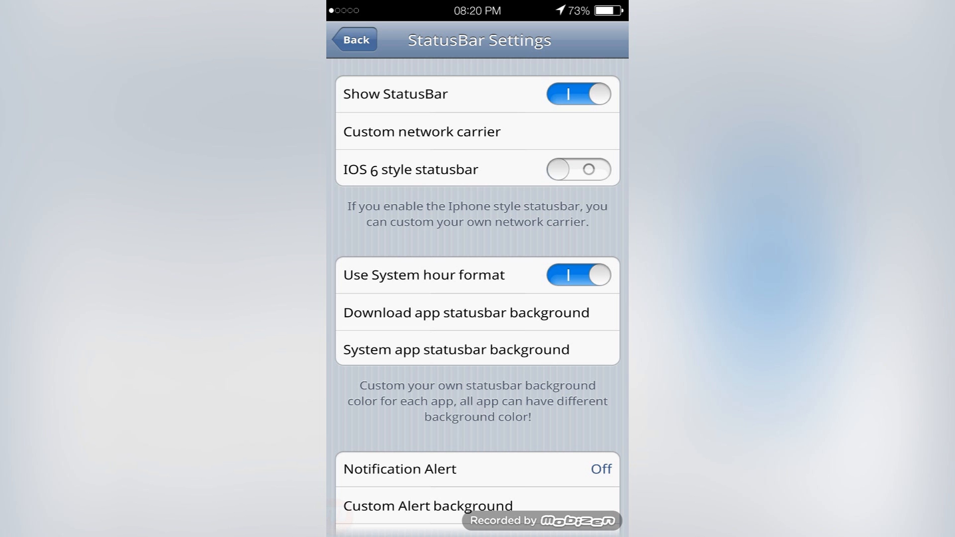
{"action": "left_click", "coordinate": [421, 132]}
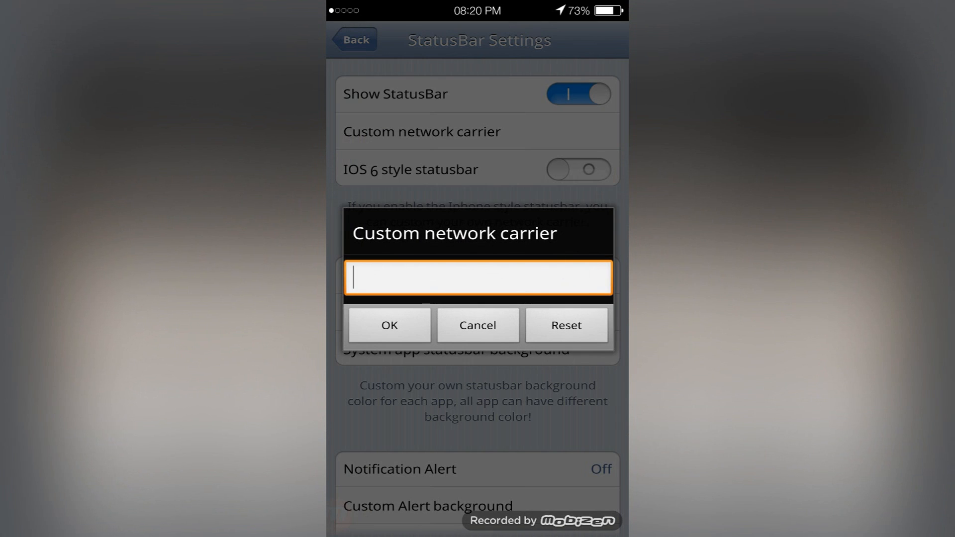
{"action": "left_click", "coordinate": [477, 278]}
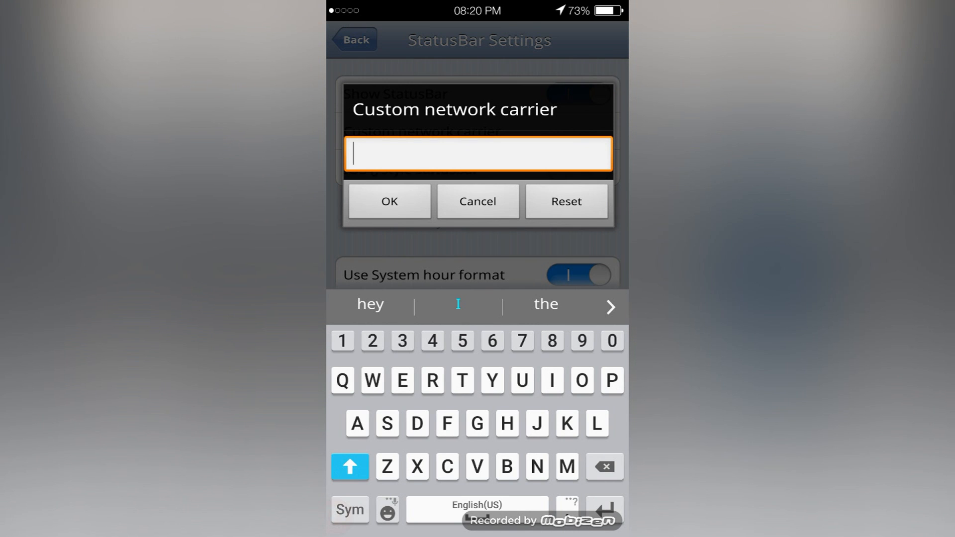
{"action": "type", "text": "ROGERS"}
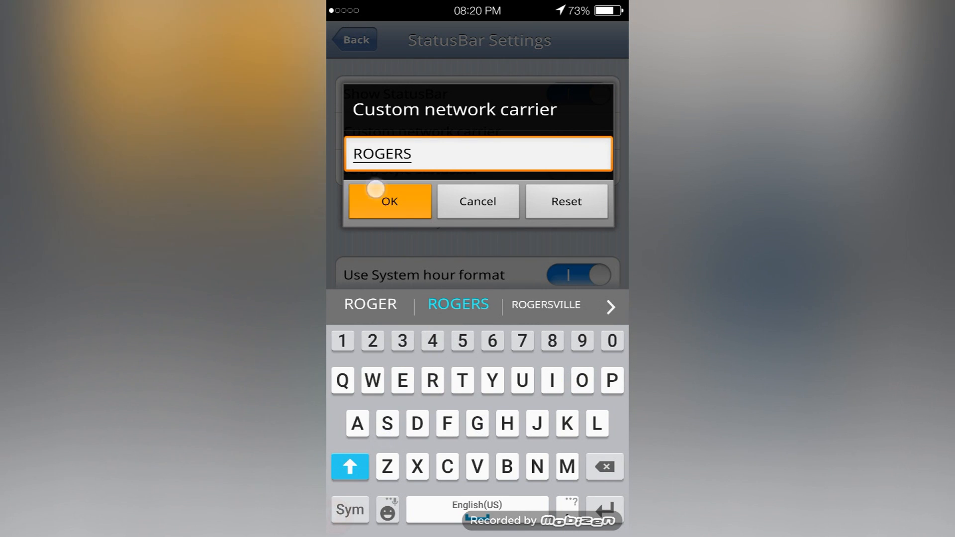
{"action": "left_click", "coordinate": [390, 201]}
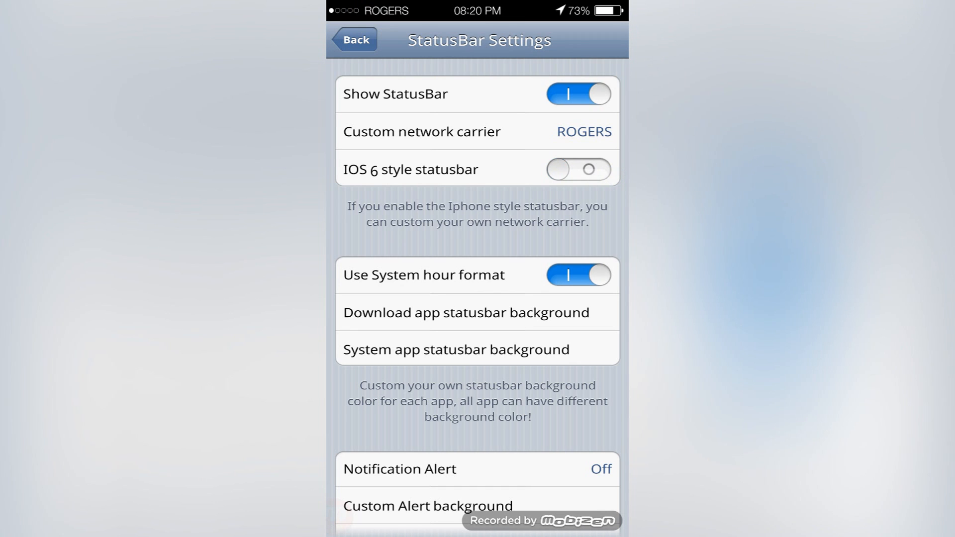
{"action": "left_click", "coordinate": [578, 169]}
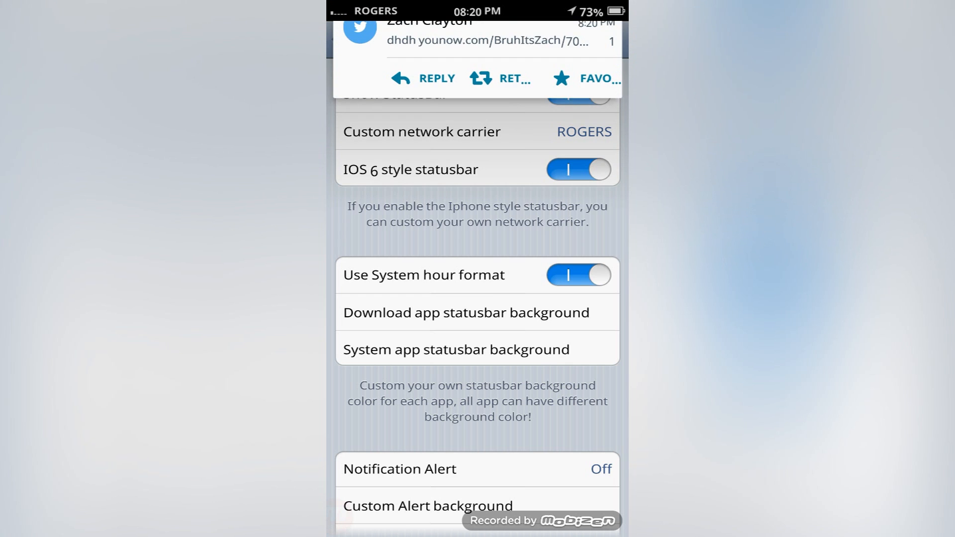
Switch the iOS 6 style statusbar back off and reach Accessibility settings.
{"action": "left_click", "coordinate": [577, 170]}
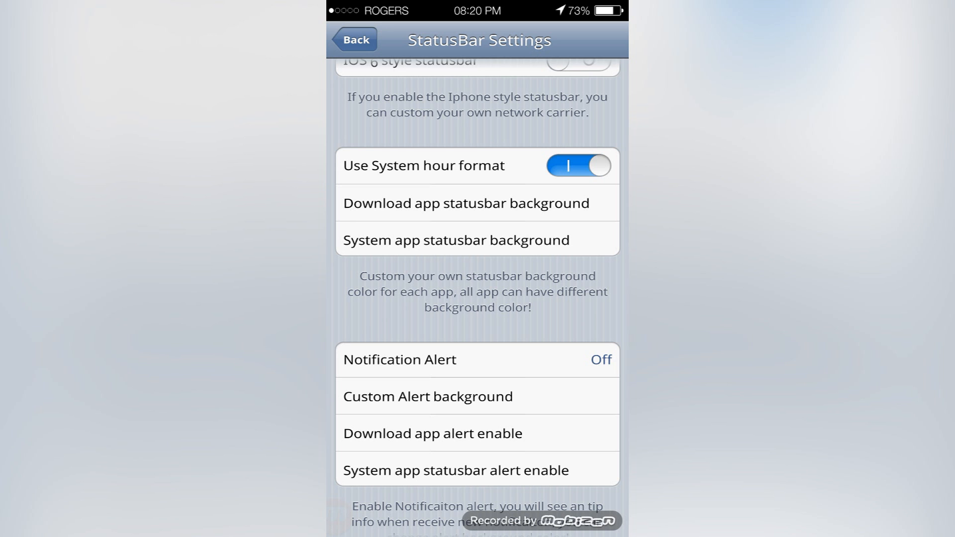
{"action": "scroll", "scroll_direction": "up", "scroll_amount": 3}
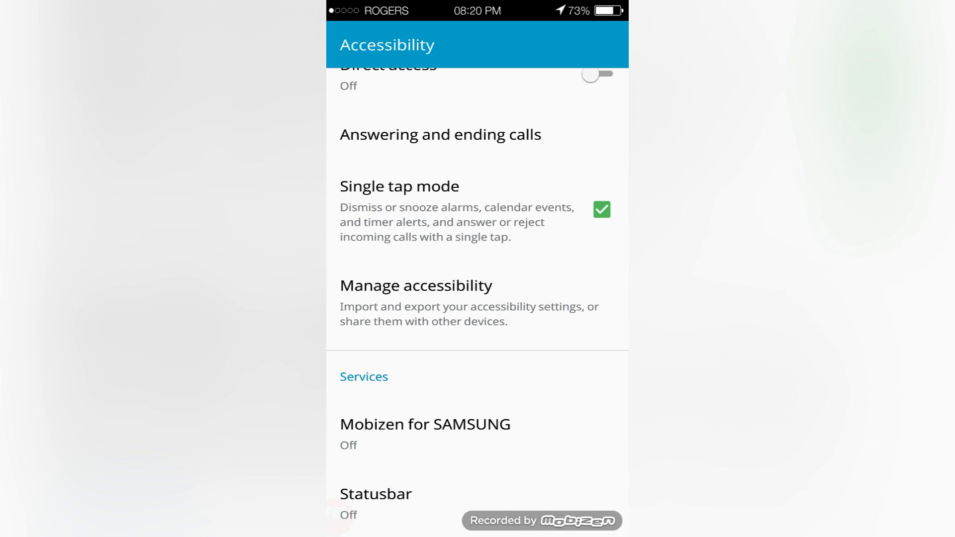
Enable the Statusbar accessibility service and approve its Use Statusbar? dialog.
{"action": "left_click", "coordinate": [376, 494]}
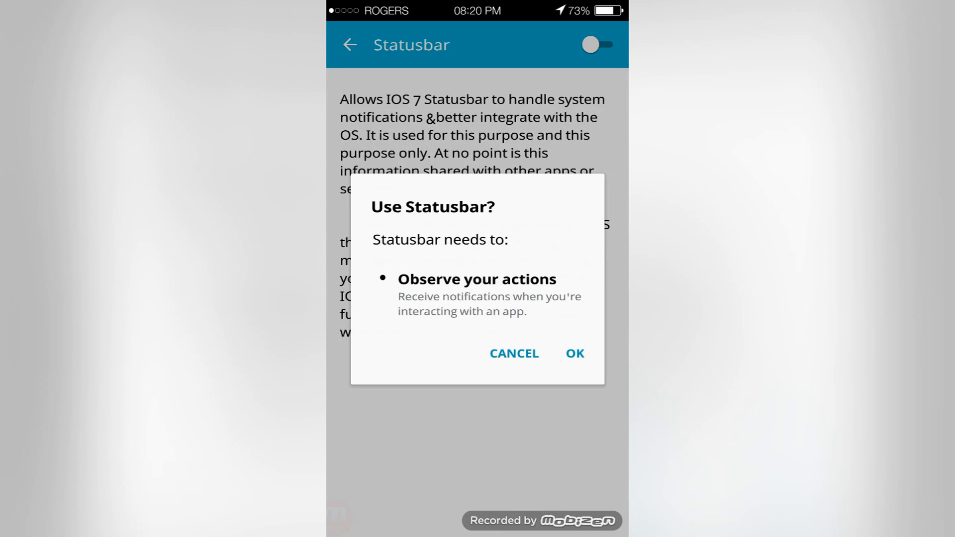
{"action": "left_click", "coordinate": [573, 354]}
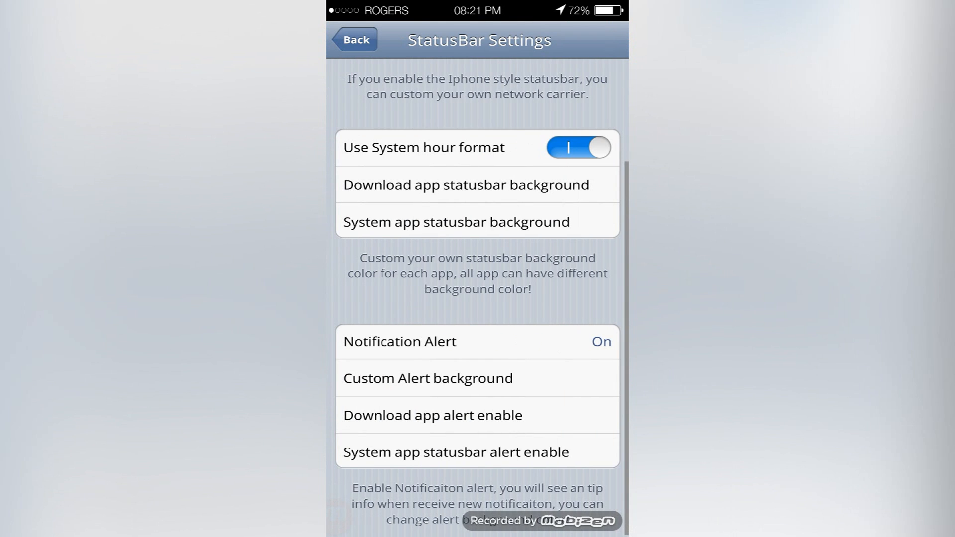
Set alert background to #ff000000, disable system hour format, and return home.
{"action": "left_click", "coordinate": [519, 371]}
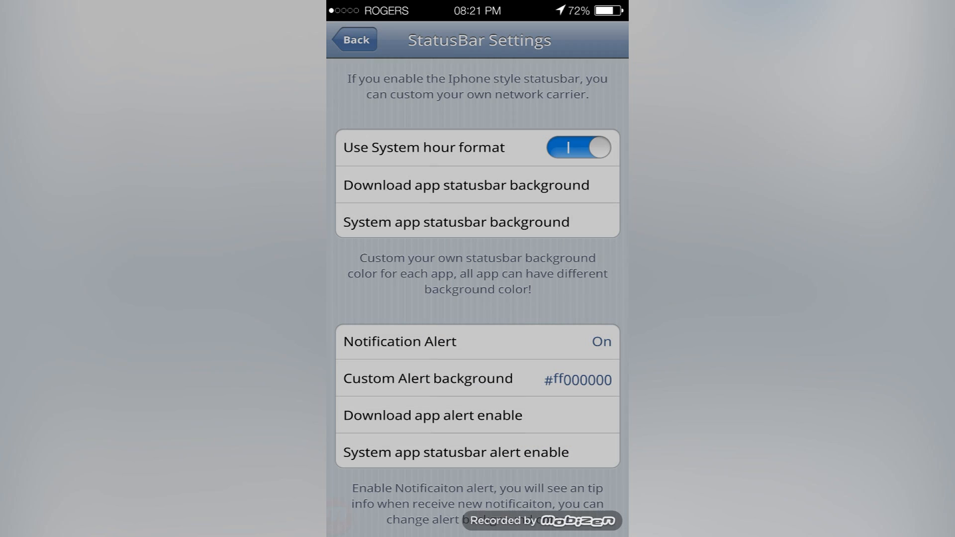
{"action": "left_click", "coordinate": [427, 378]}
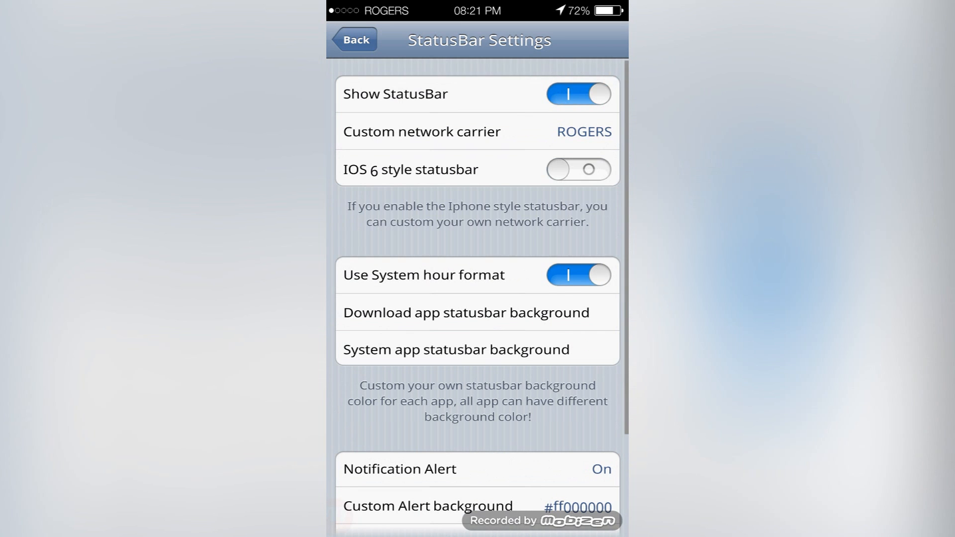
{"action": "left_click", "coordinate": [578, 275]}
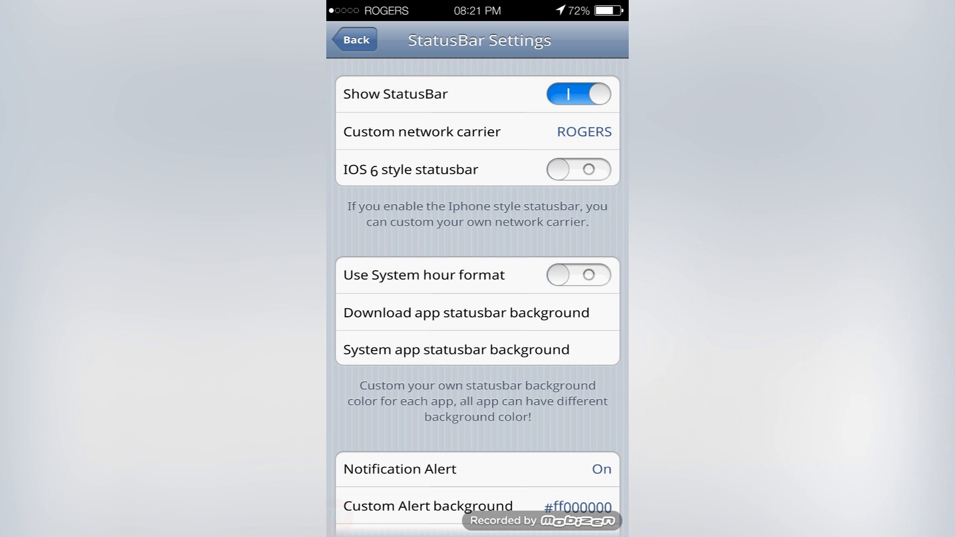
{"action": "left_click", "coordinate": [353, 39]}
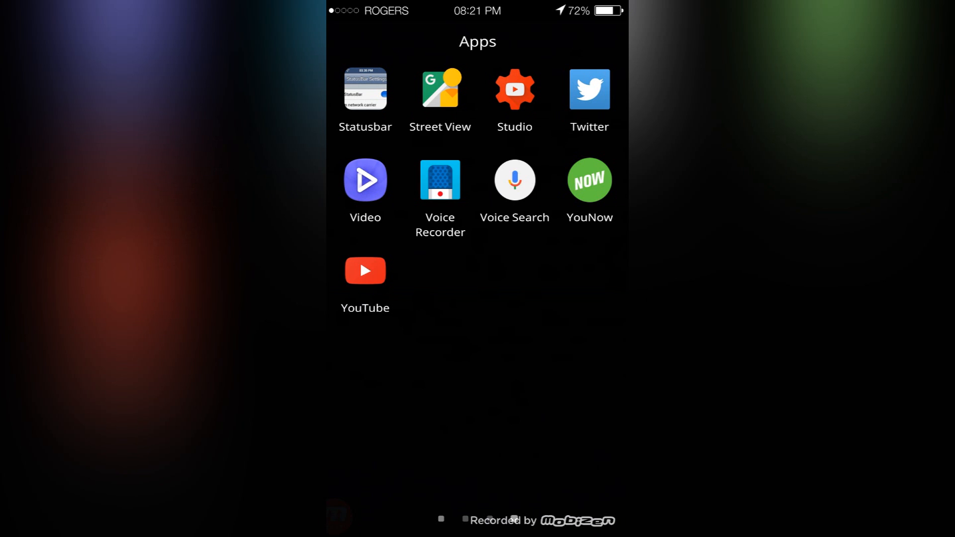